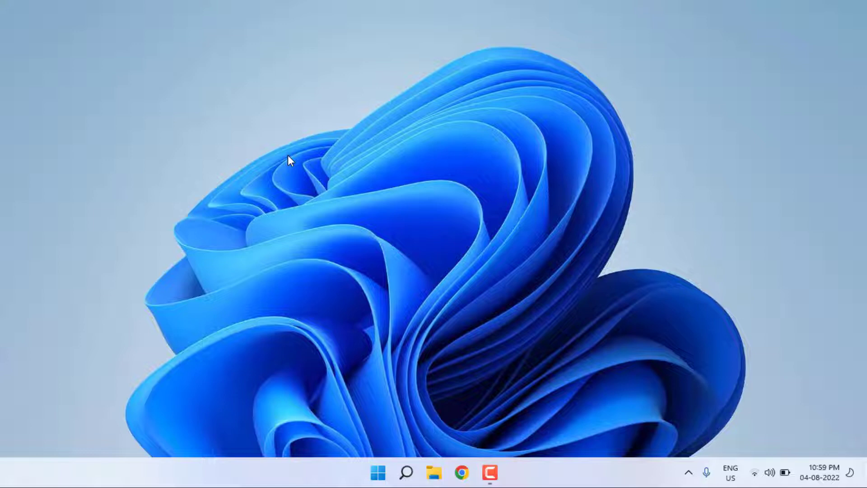
Navigate from Start through Settings > System > Troubleshoot to the Other troubleshooters list
click(378, 472)
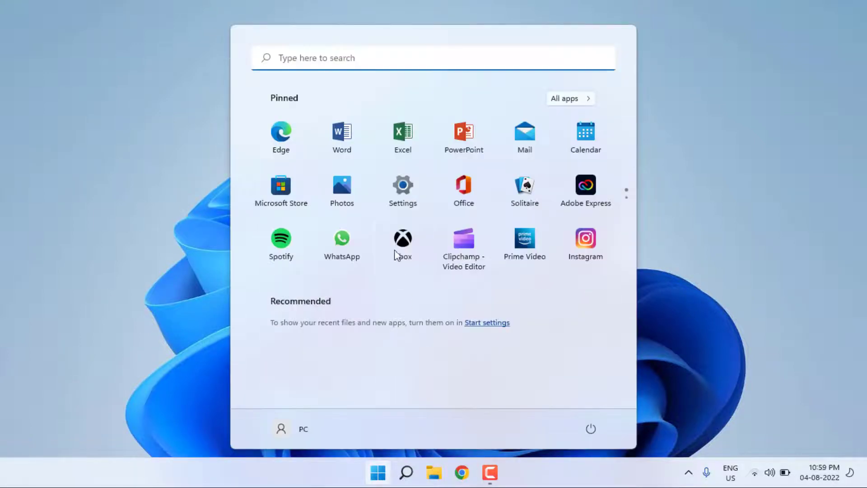
mouse_move(403, 188)
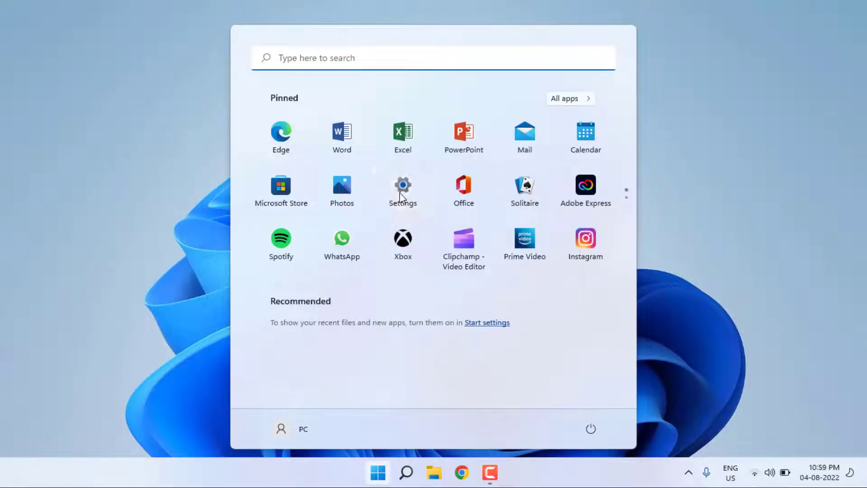
click(403, 185)
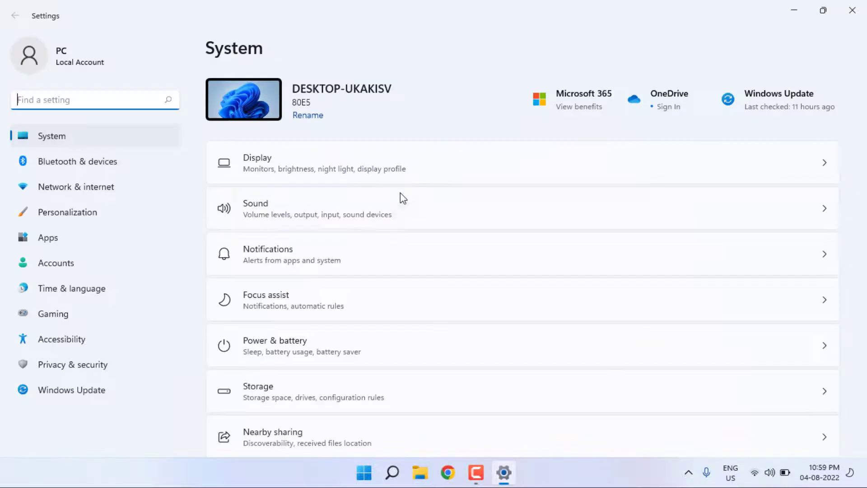
scroll(down, 3)
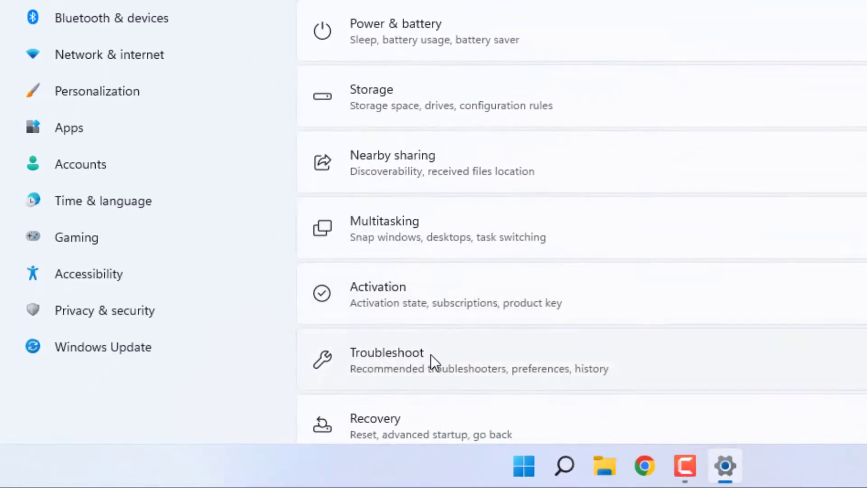
click(386, 352)
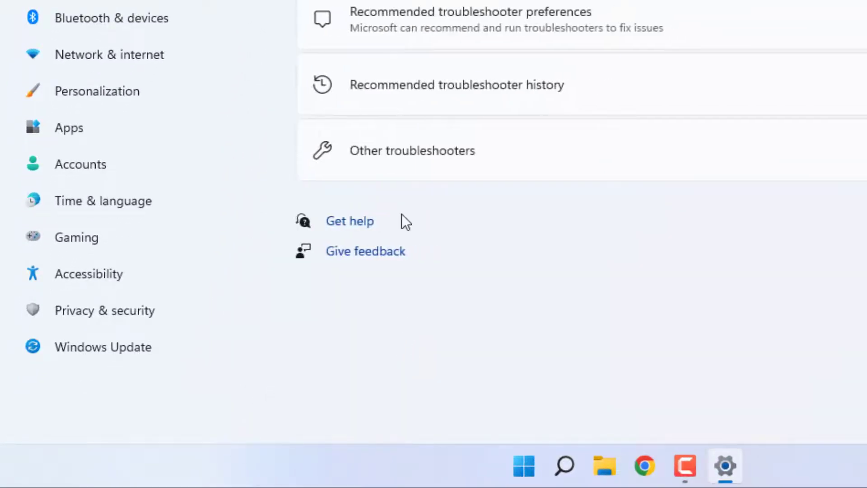
mouse_move(425, 161)
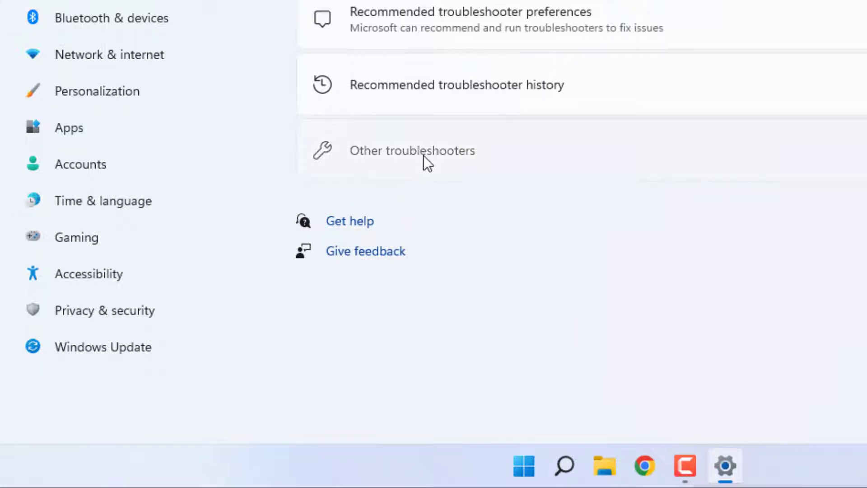
click(412, 151)
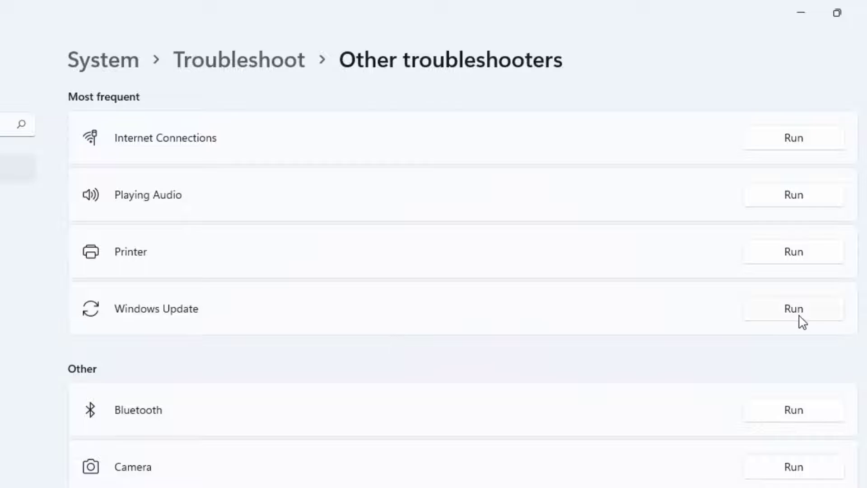
Run the Windows Update troubleshooter and let it detect problems
click(793, 309)
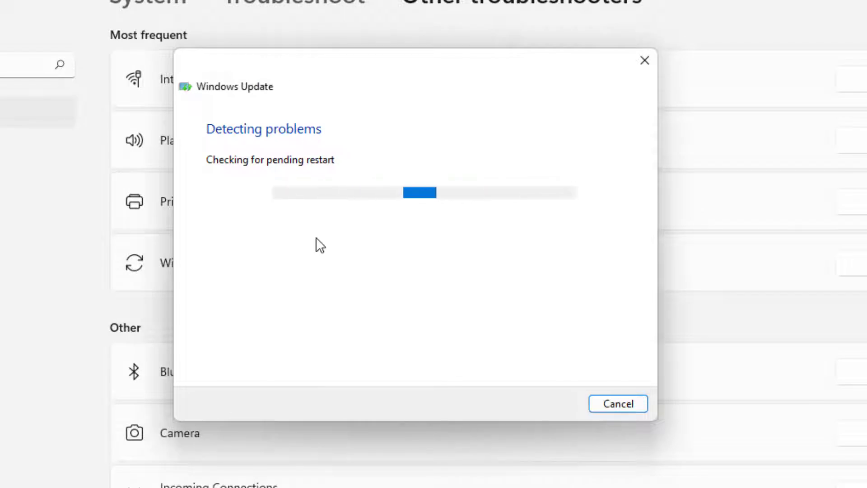
mouse_move(493, 308)
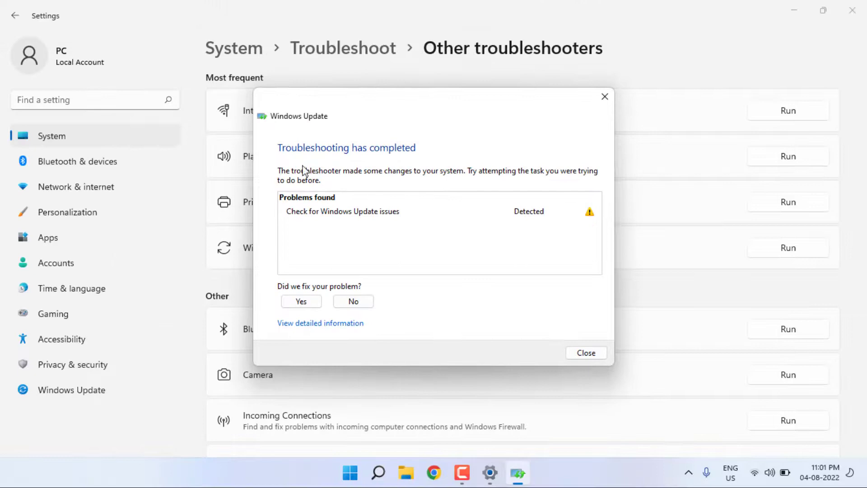
mouse_move(395, 180)
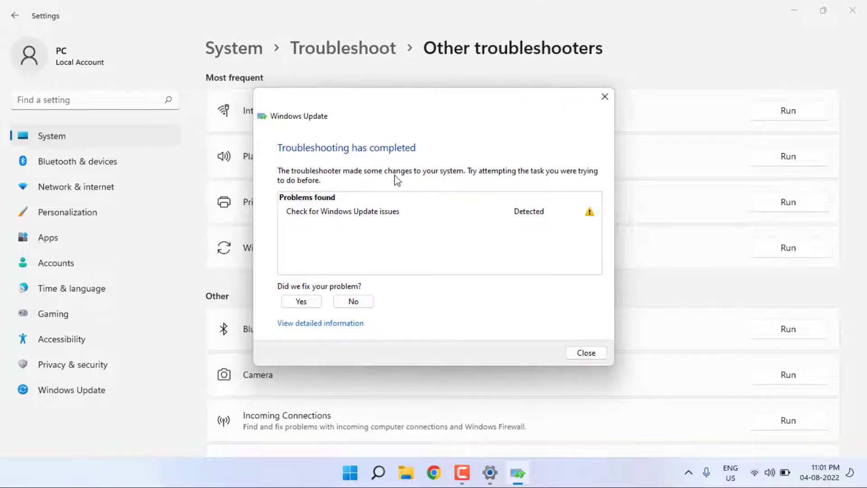
mouse_move(585, 352)
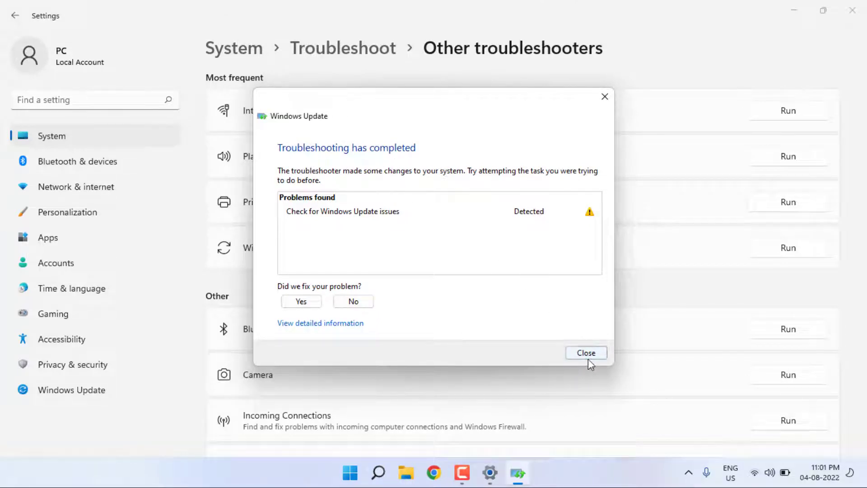
Close the troubleshooter report and view Optional updates under Windows Update > Advanced options
click(585, 353)
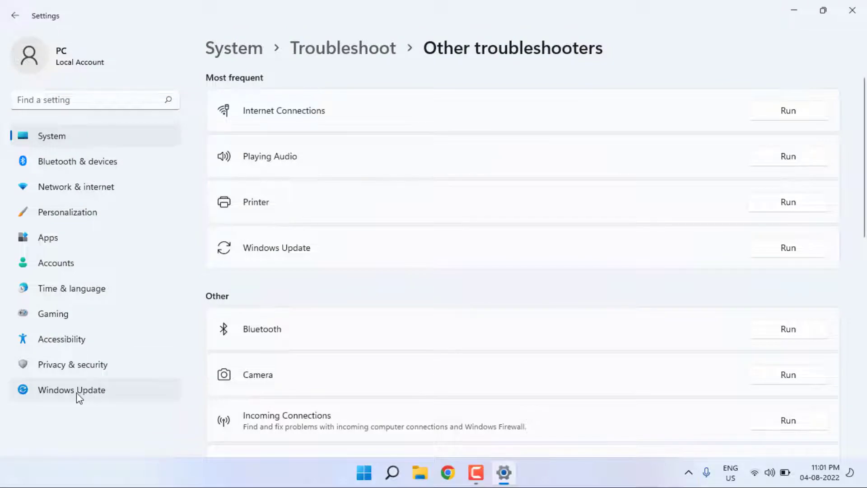
click(72, 390)
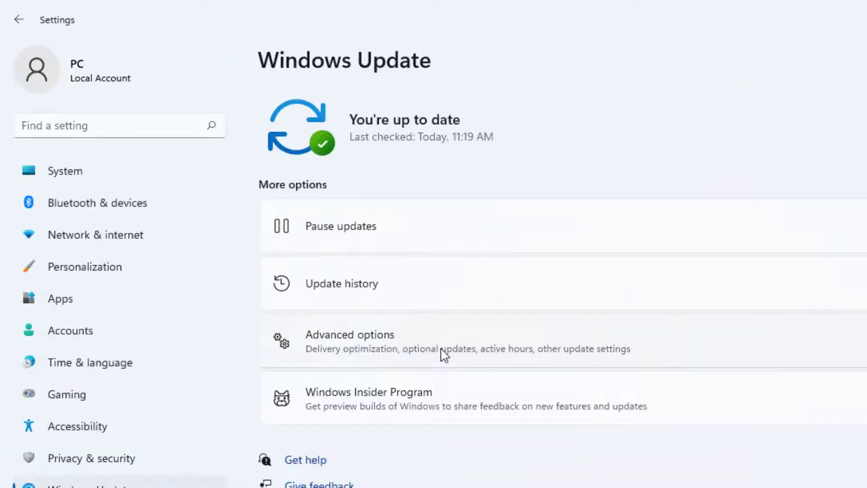
click(350, 340)
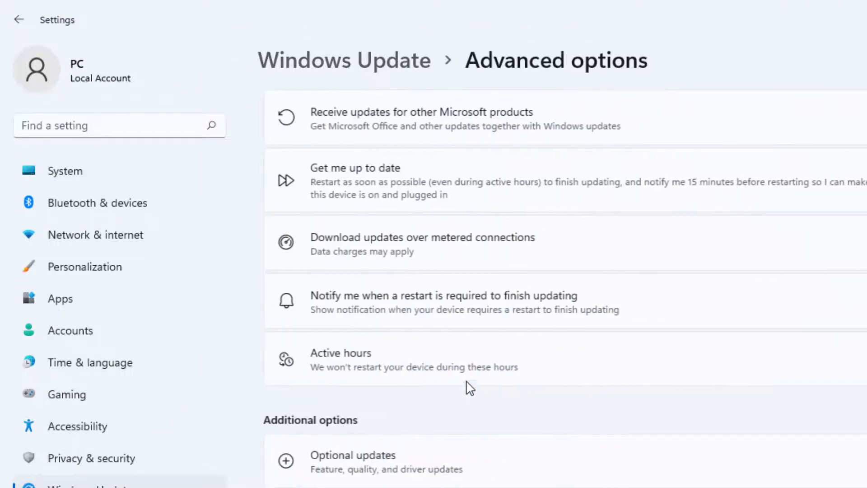
scroll(down, 3)
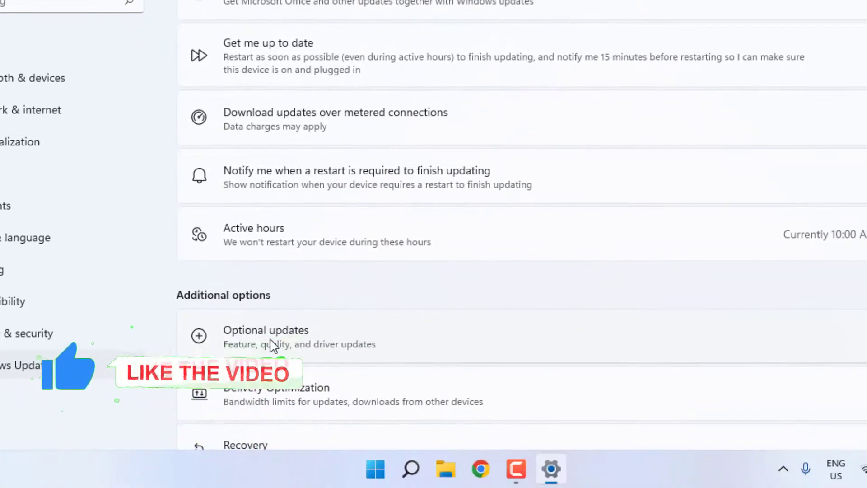
click(266, 336)
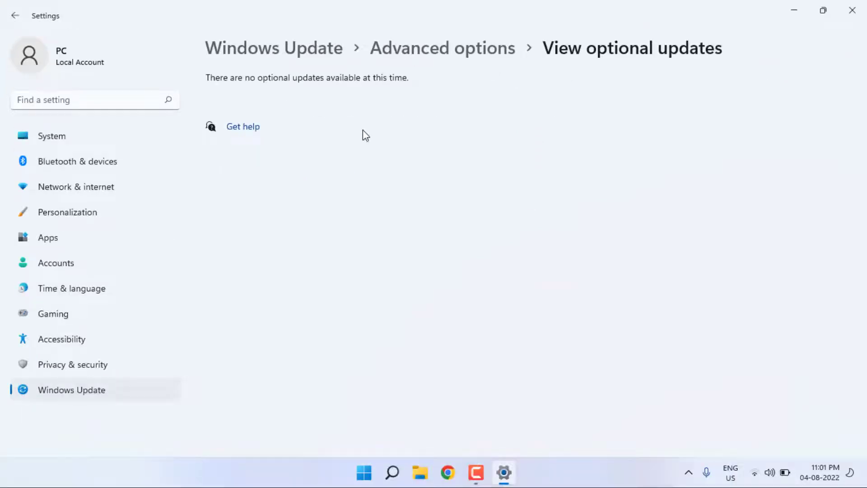
mouse_move(330, 129)
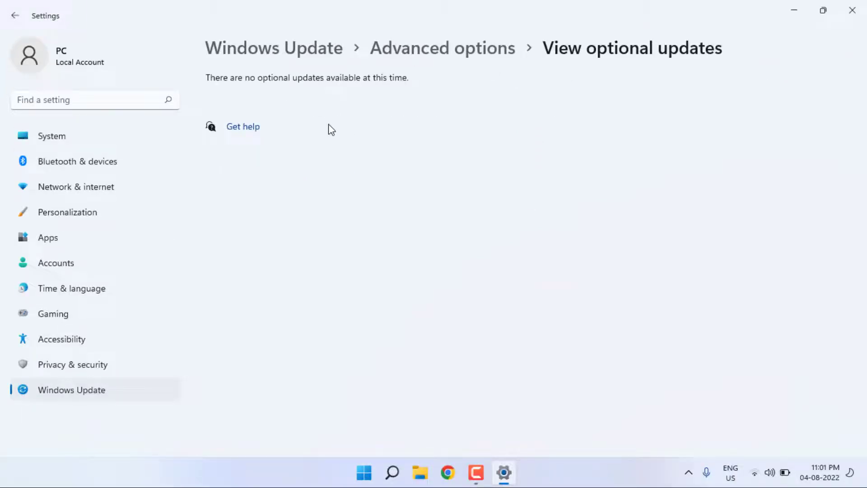
mouse_move(321, 116)
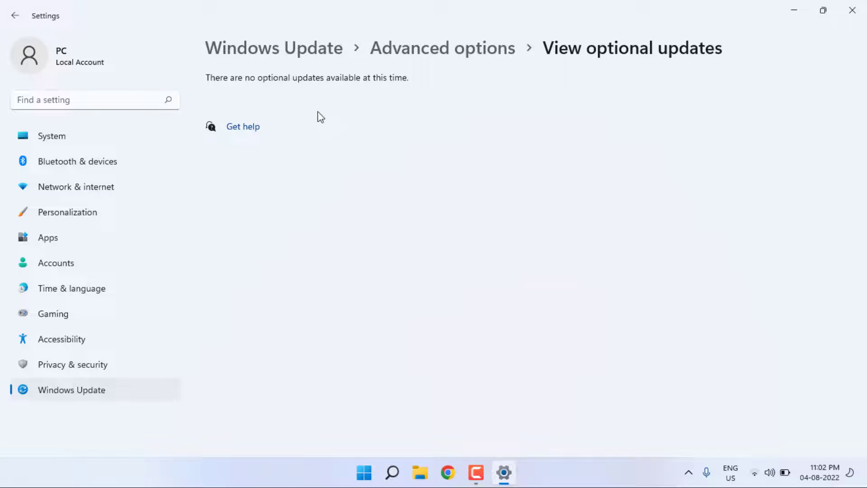
Search for Command Prompt and show its launch options including Run as administrator
click(852, 10)
text(command)
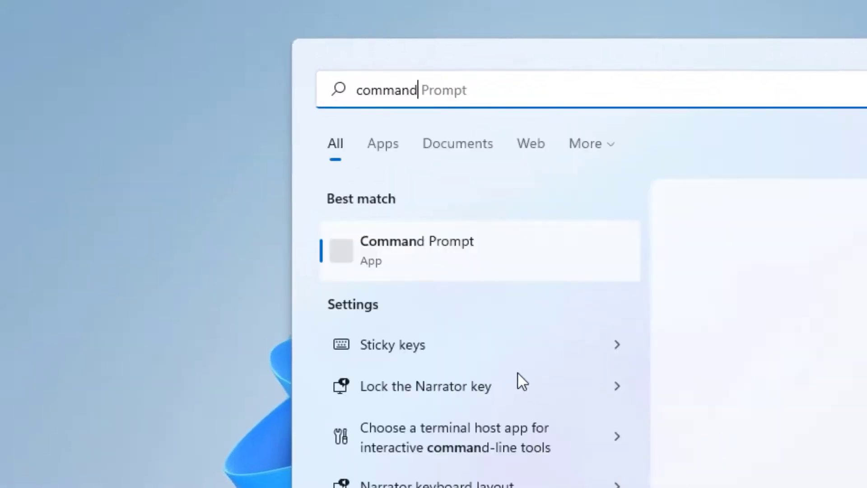
right_click(416, 250)
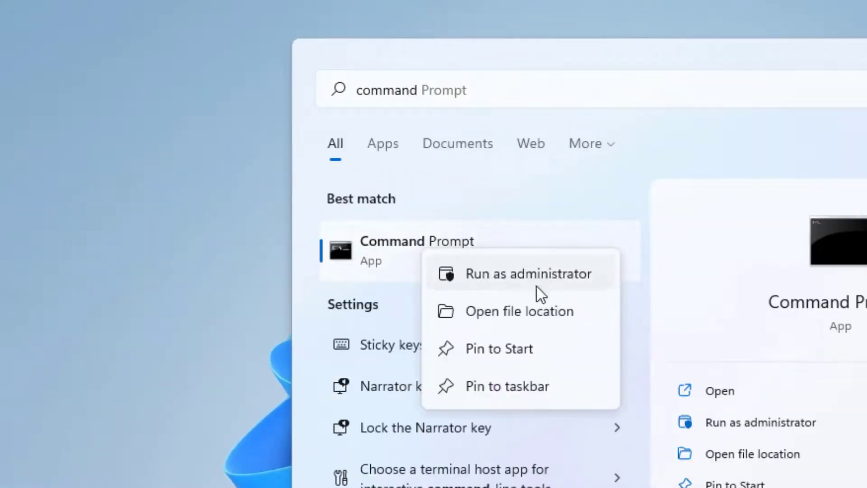
mouse_move(515, 283)
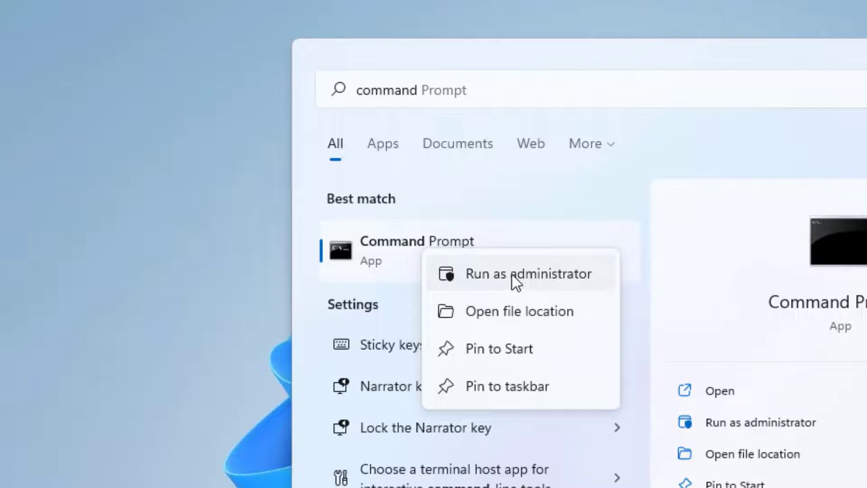
Run sfc /scannow in an elevated Command Prompt, then minimize it to the desktop
click(529, 273)
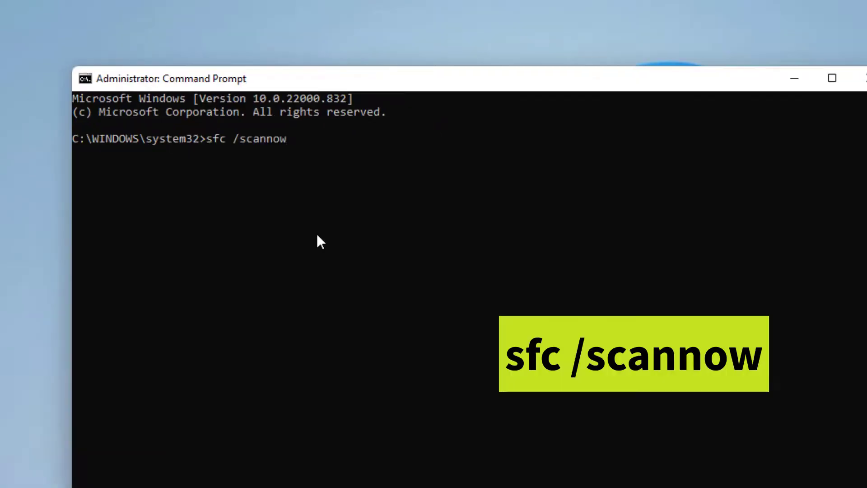
mouse_move(254, 172)
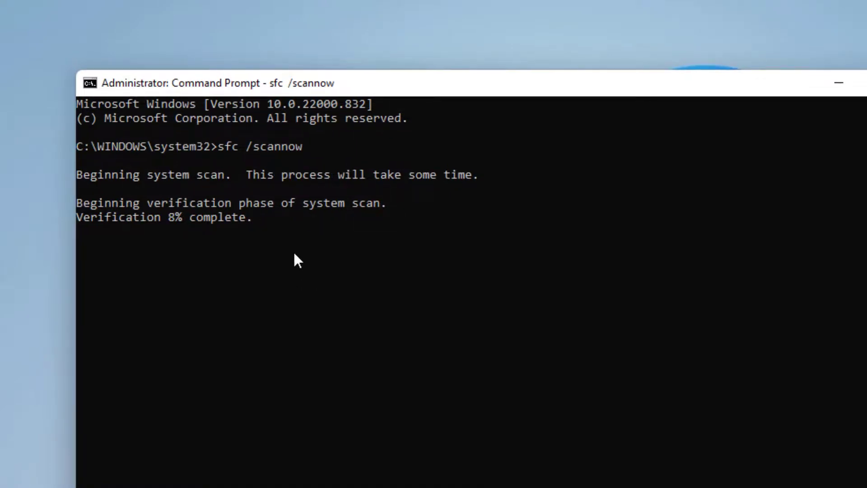
click(839, 83)
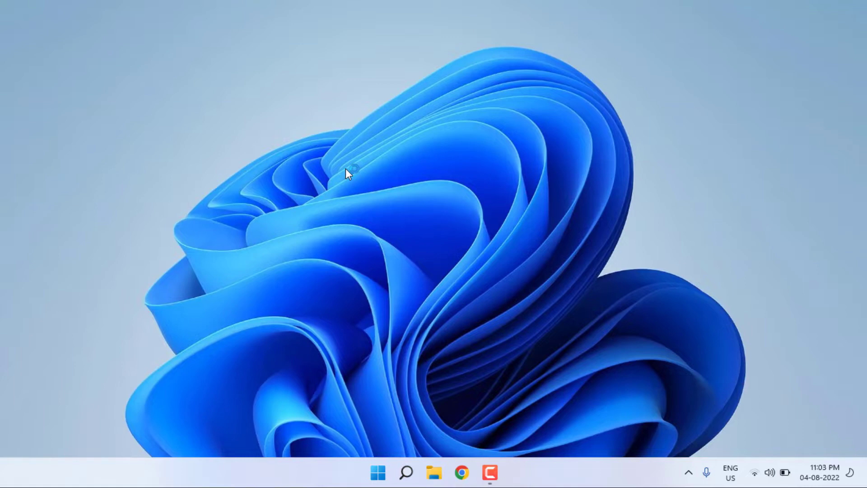